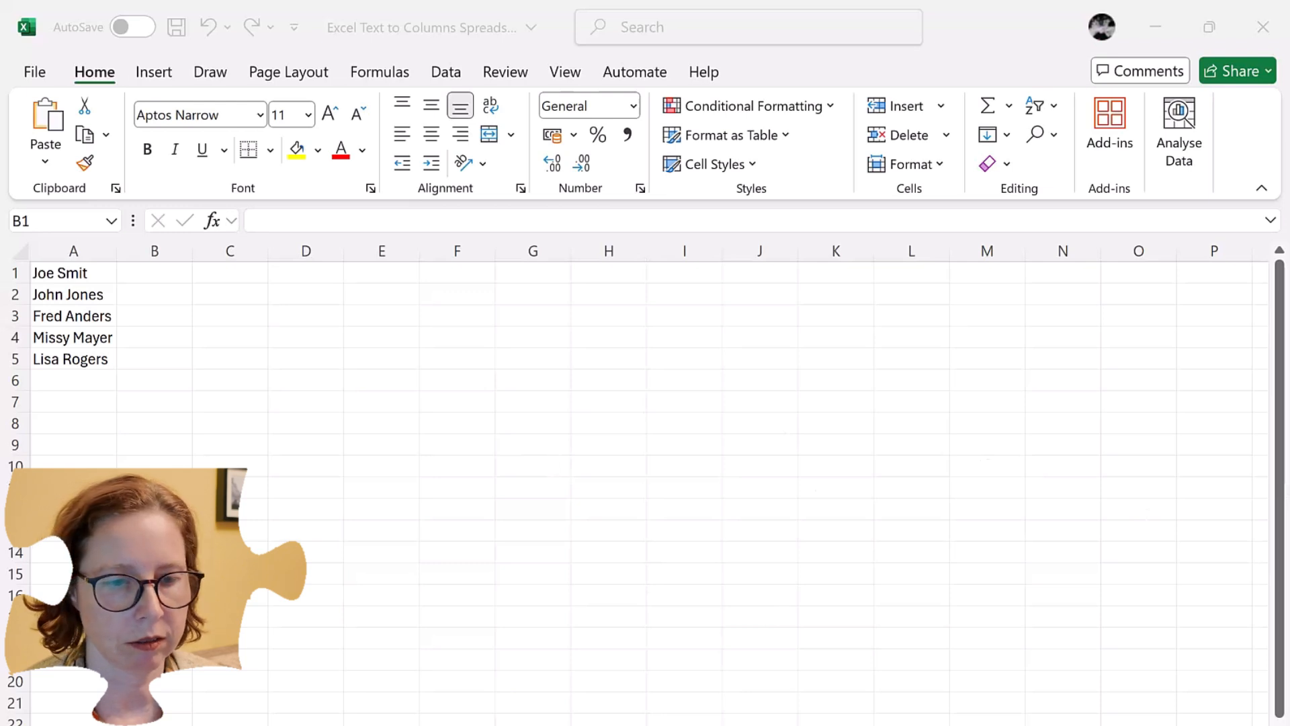
# Step: Insert a blank row above the names and enter the 'first name' heading in B1
pyautogui.click(168, 274)
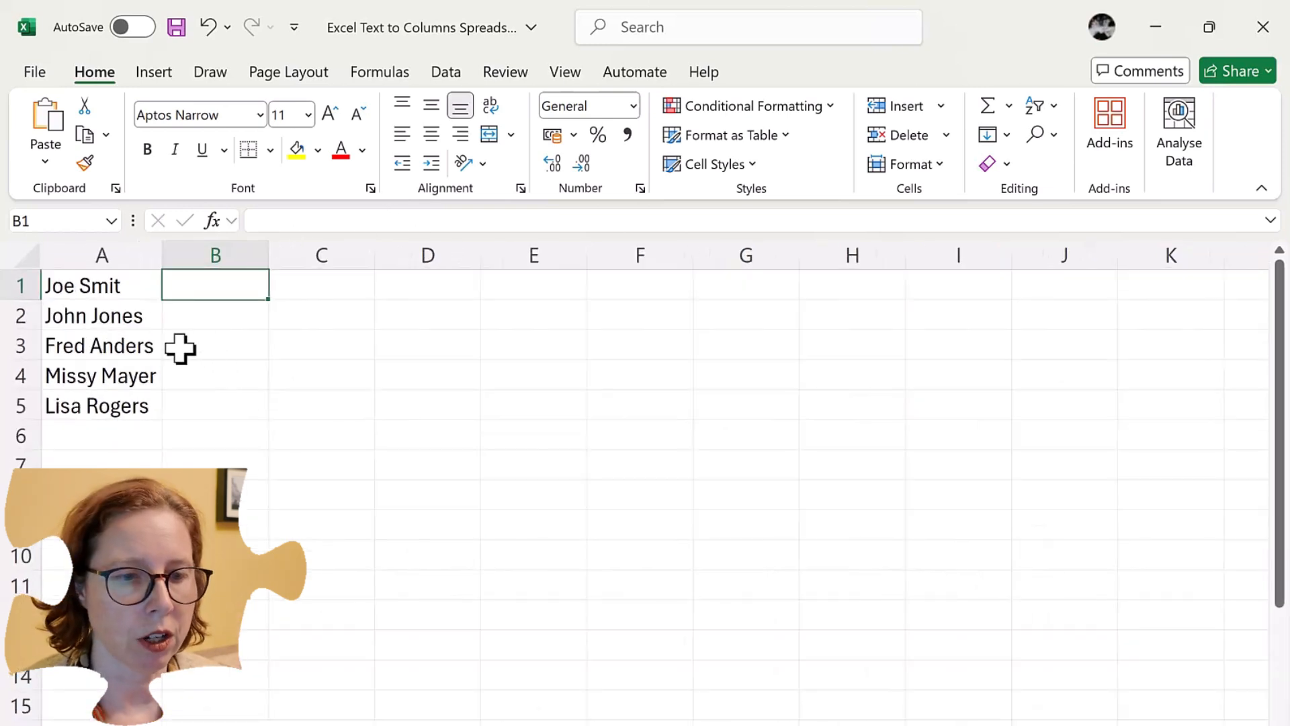
pyautogui.click(21, 285)
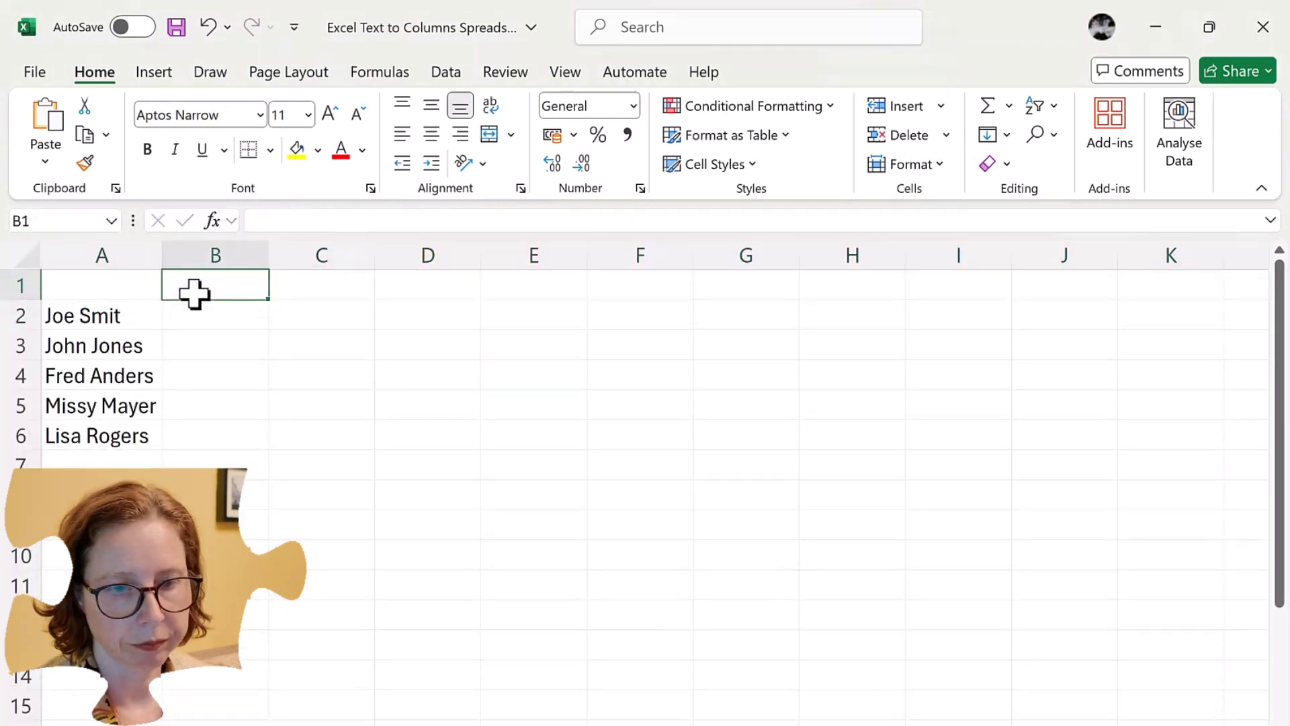
pyautogui.write('first name')
pyautogui.click(321, 285)
pyautogui.write('surname')
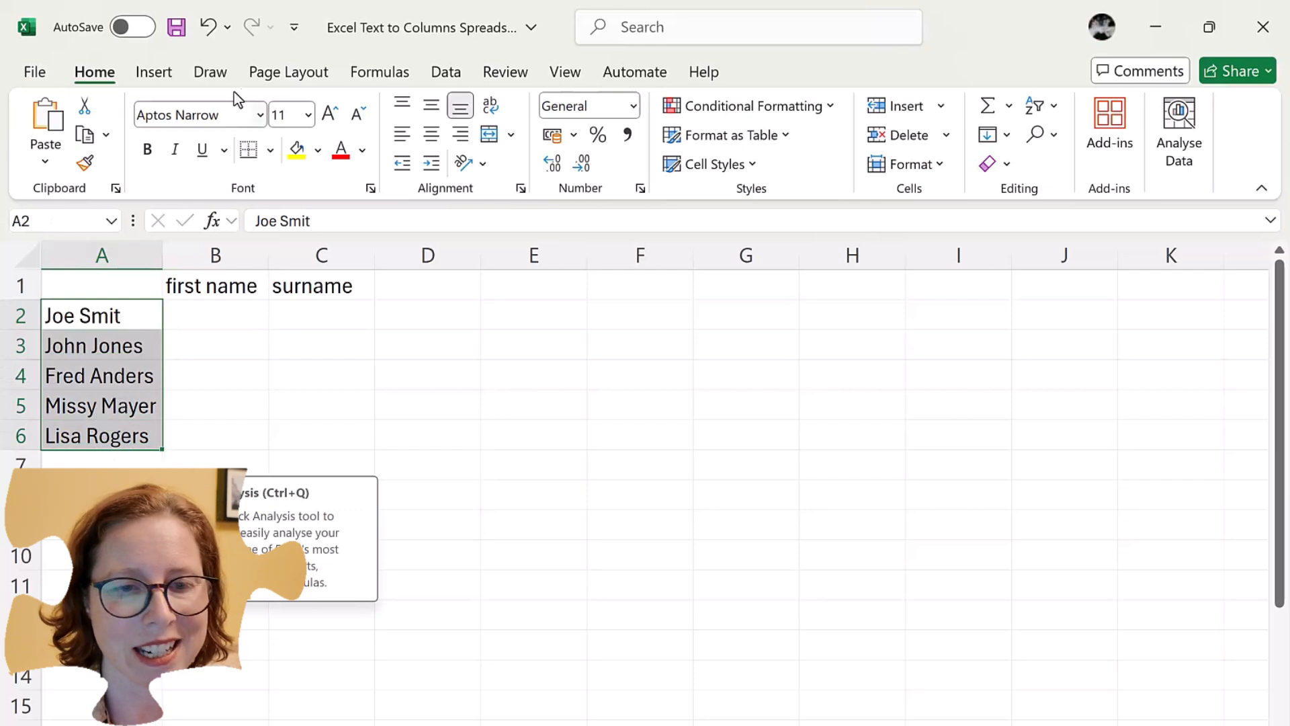
# Step: Start Text to Columns from the Data ribbon for the selected names A2:A6
pyautogui.click(446, 71)
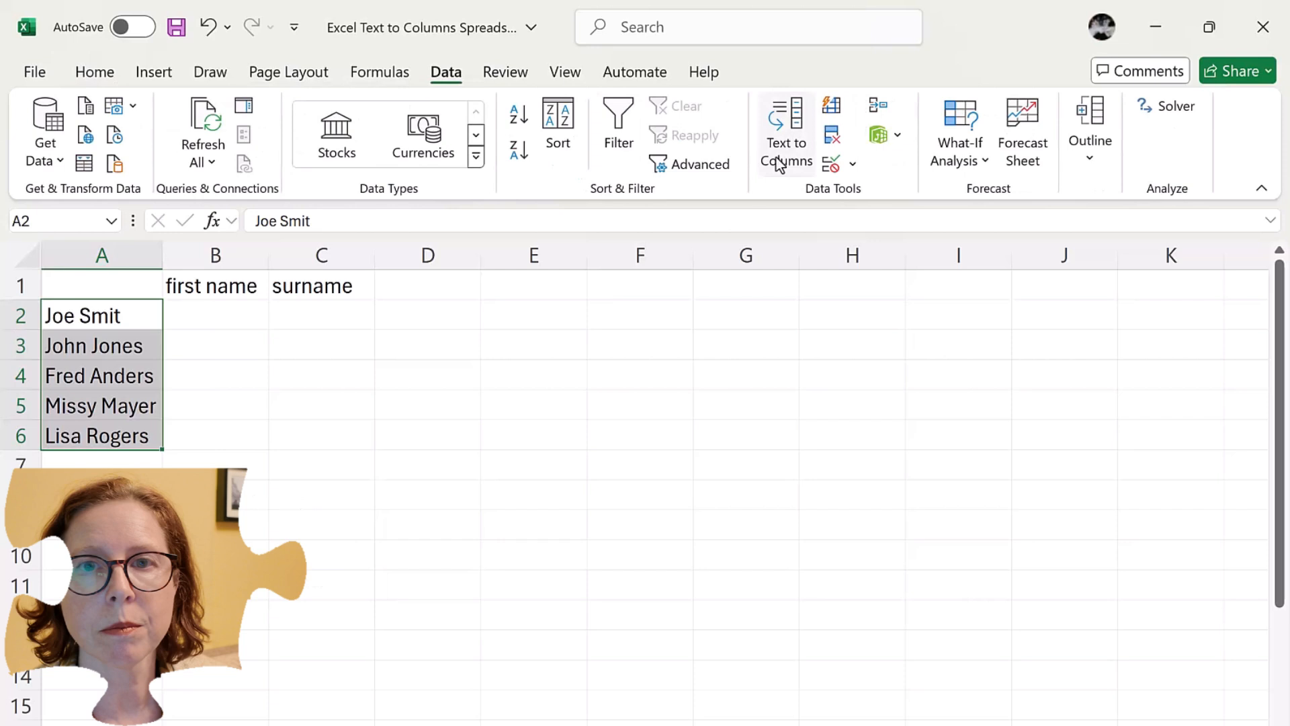
pyautogui.click(784, 131)
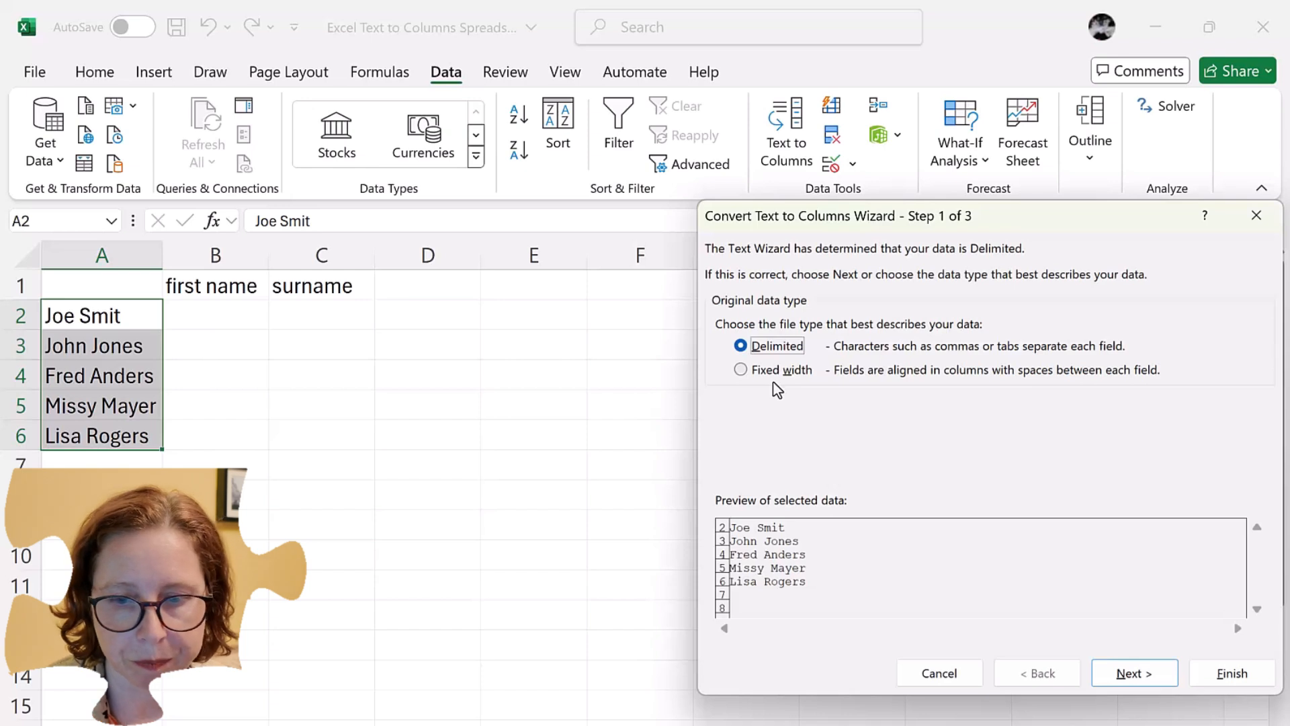
# Step: Keep Delimited, choose Space as delimiter with consecutive delimiters treated as one, and advance to step 3
pyautogui.click(1135, 673)
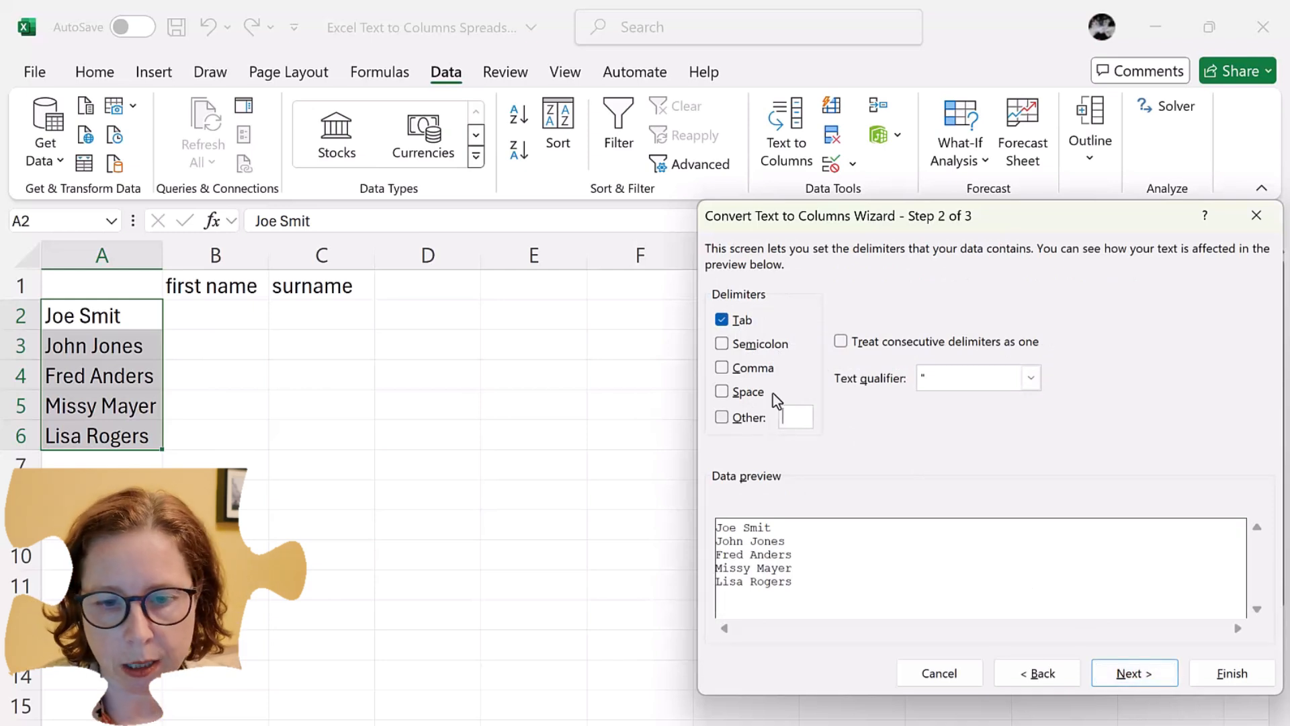
pyautogui.click(723, 391)
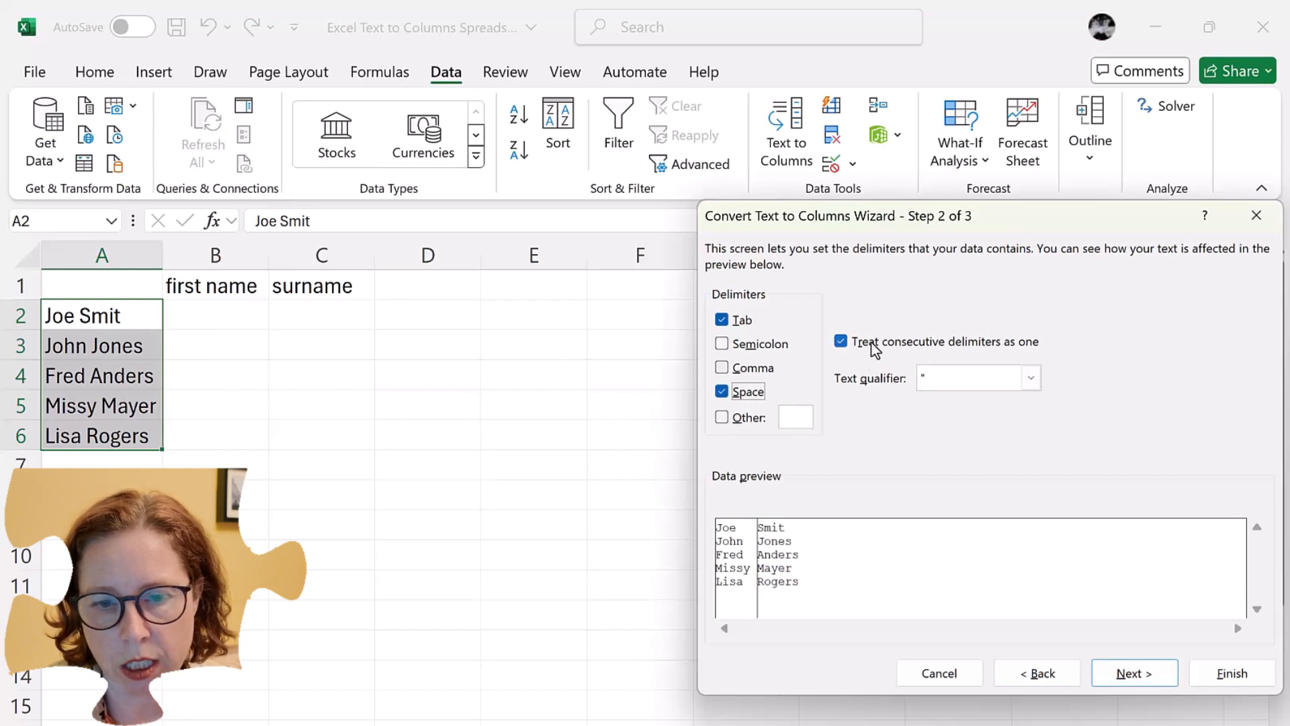
pyautogui.click(841, 341)
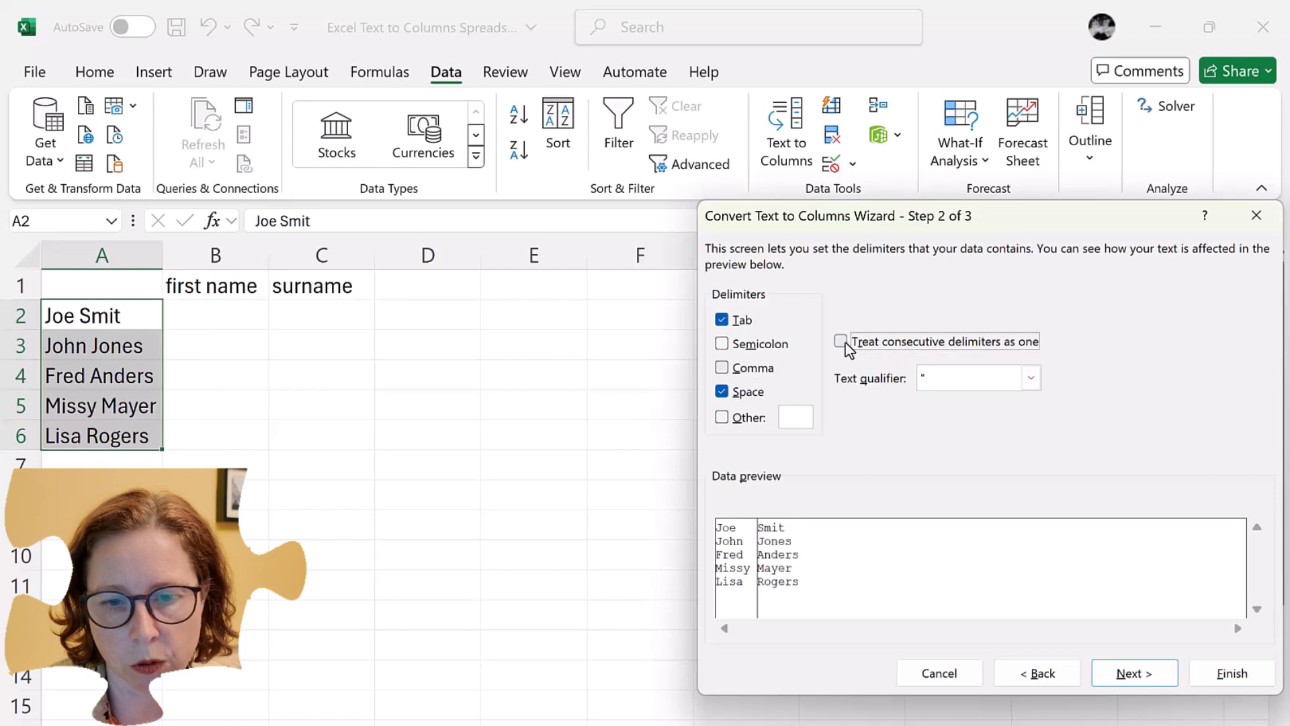
pyautogui.click(841, 340)
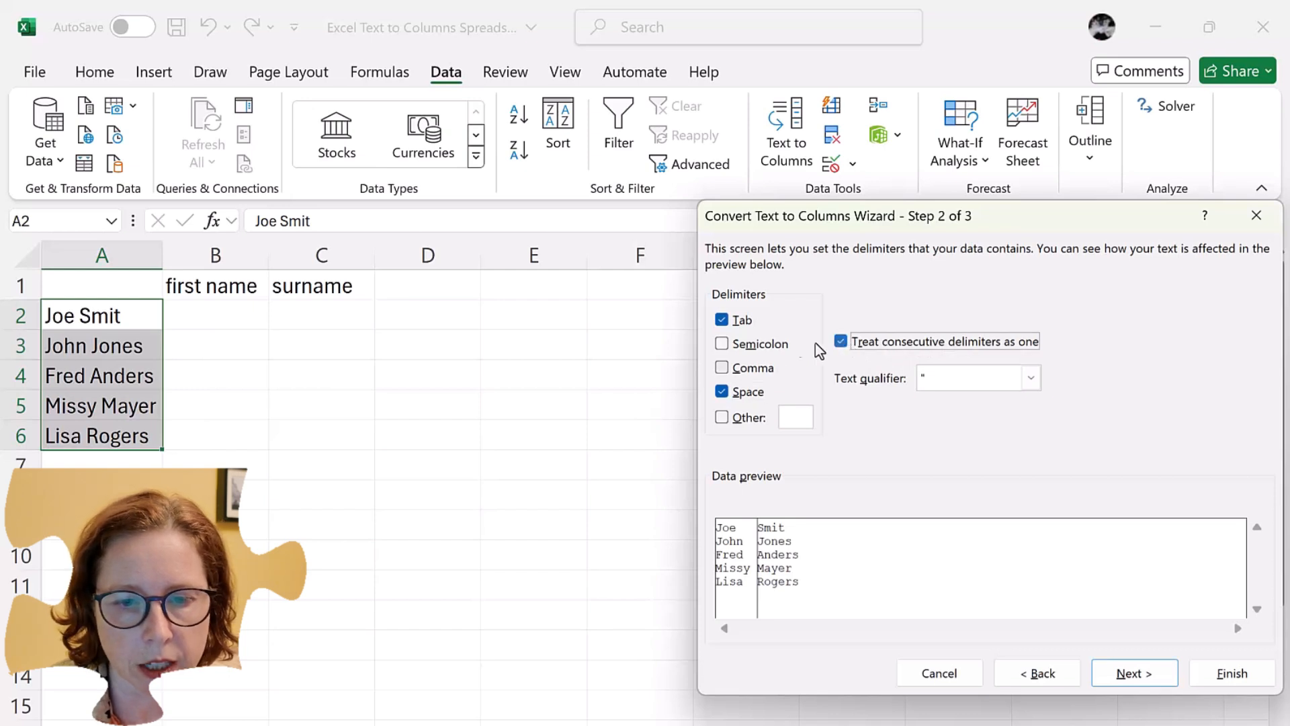
pyautogui.click(723, 319)
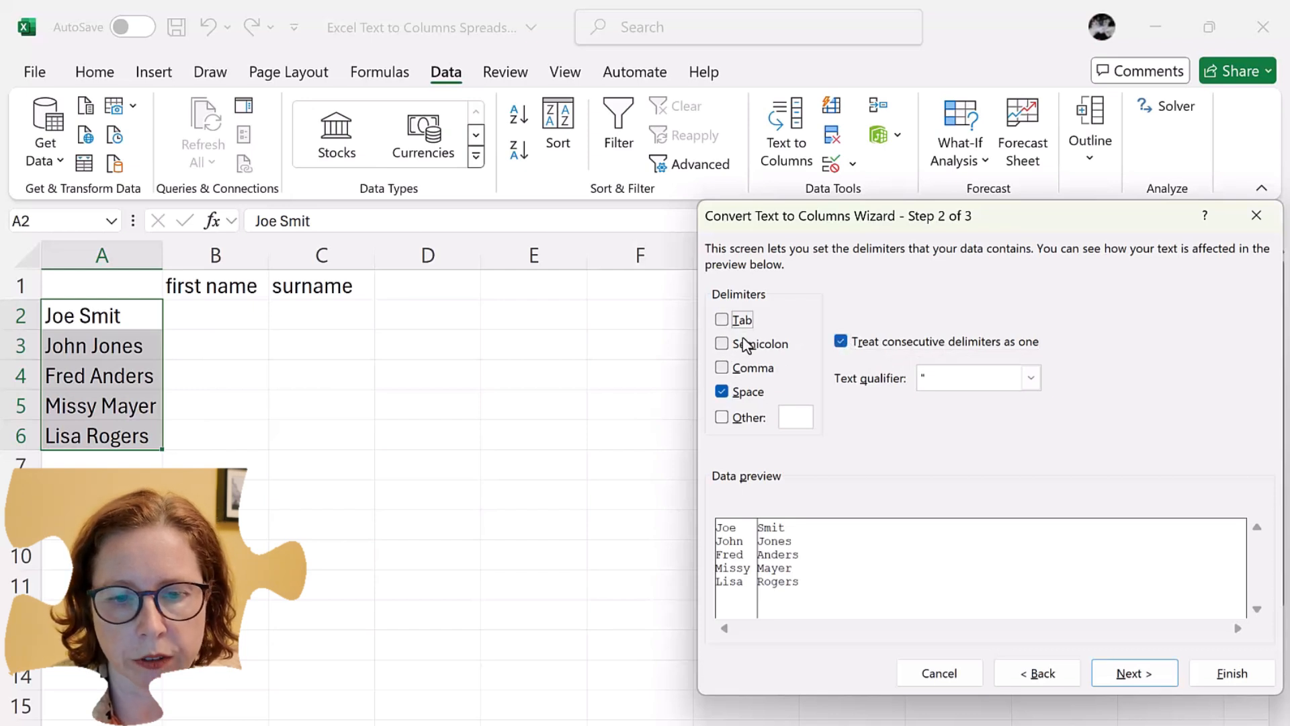
pyautogui.click(721, 319)
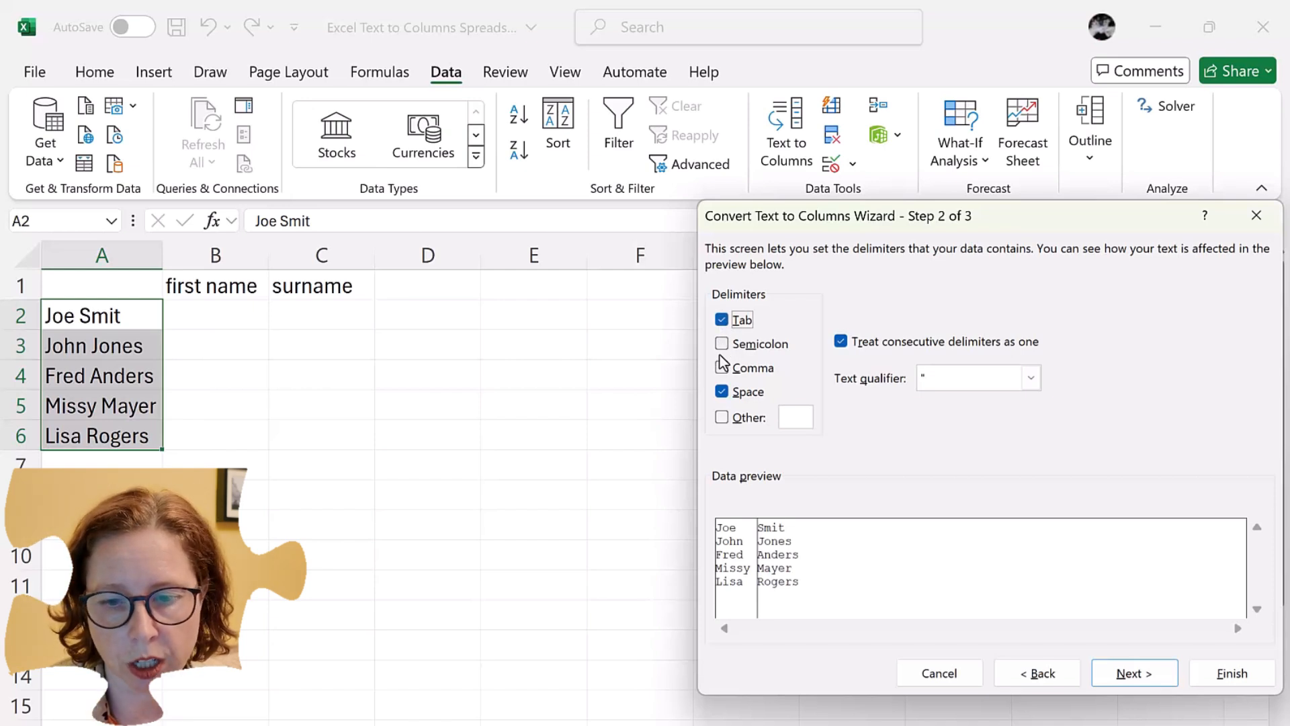
pyautogui.click(1134, 672)
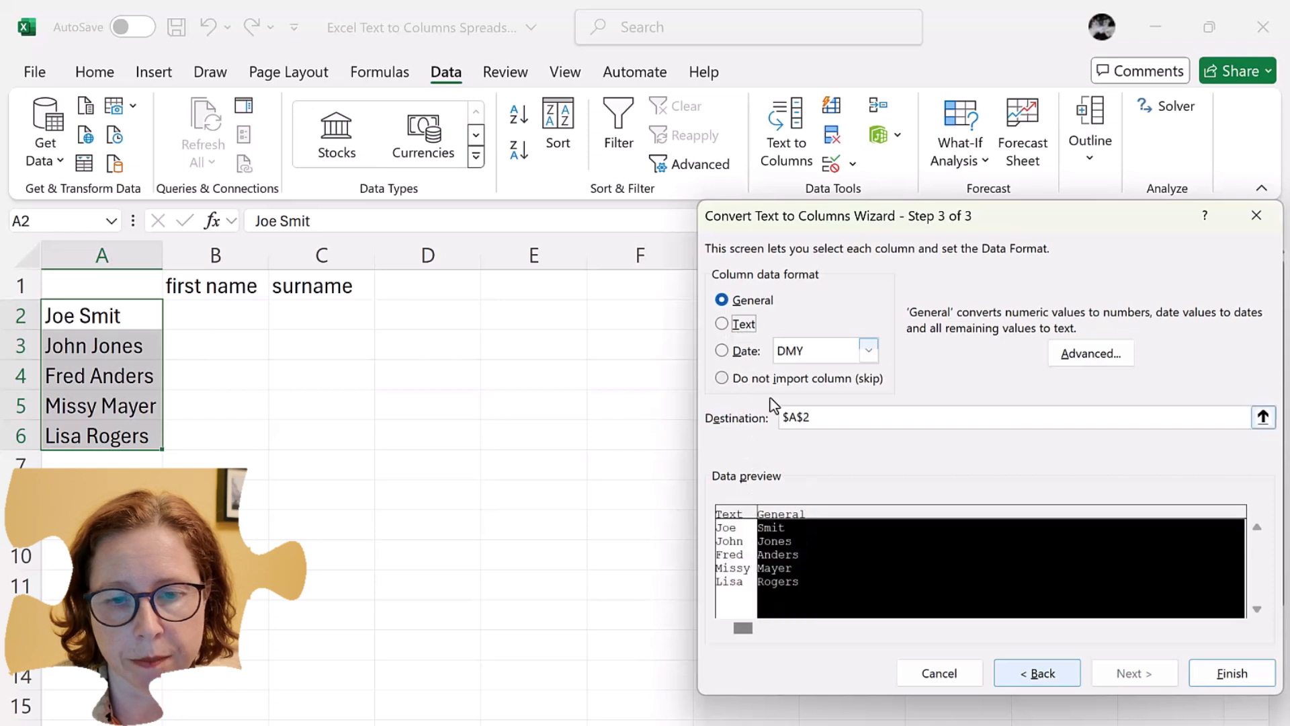
# Step: Set Text column format and destination $B$2, then finish splitting the names into B and C
pyautogui.click(721, 324)
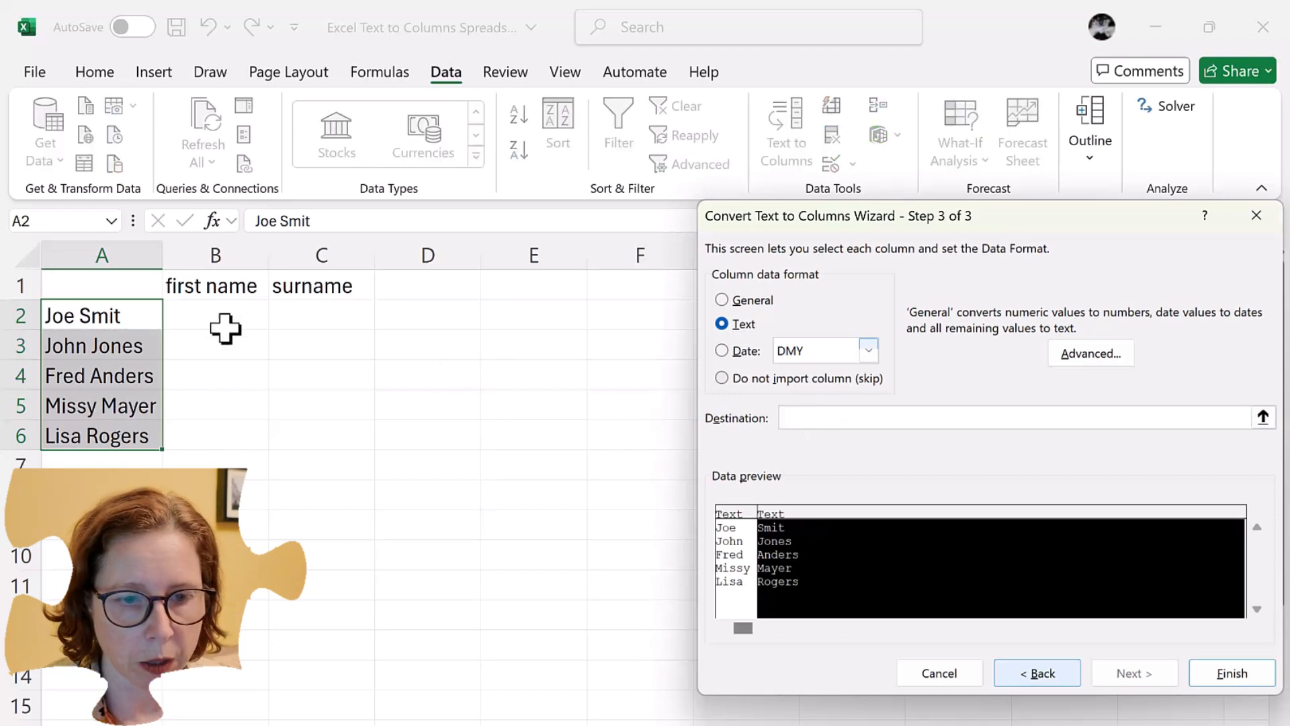
pyautogui.click(215, 316)
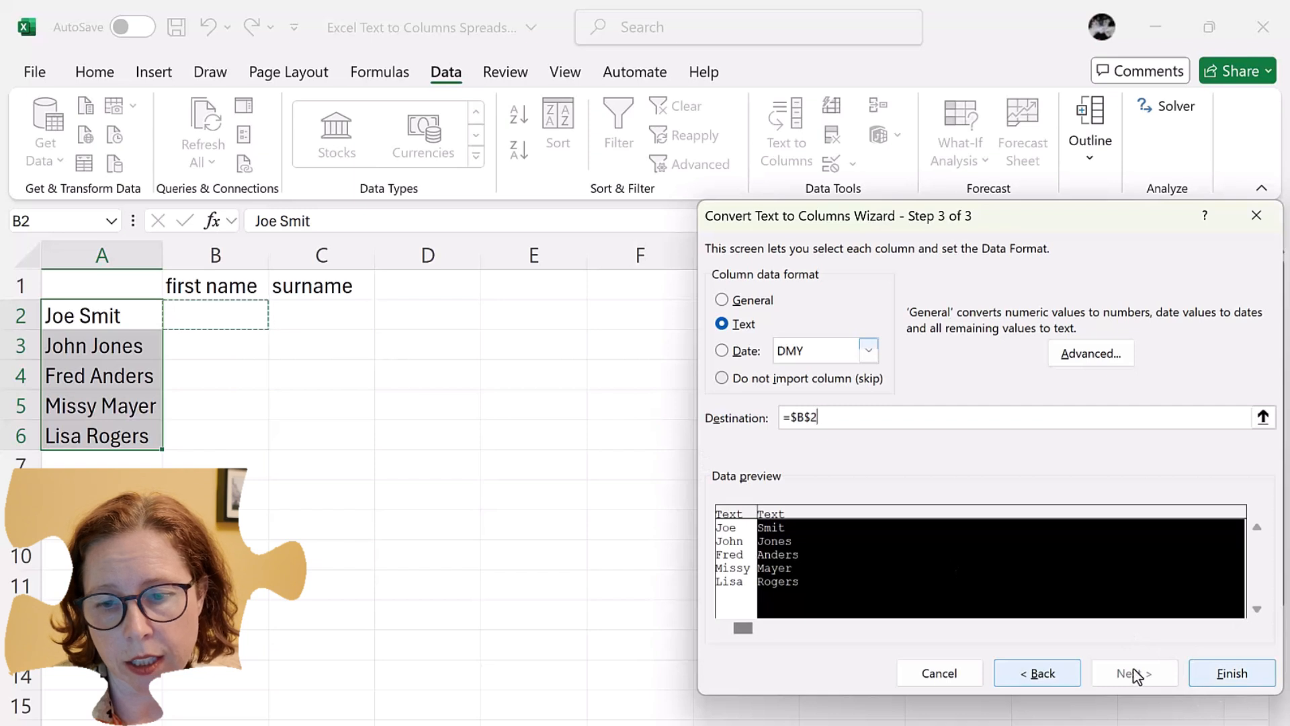
pyautogui.click(1232, 673)
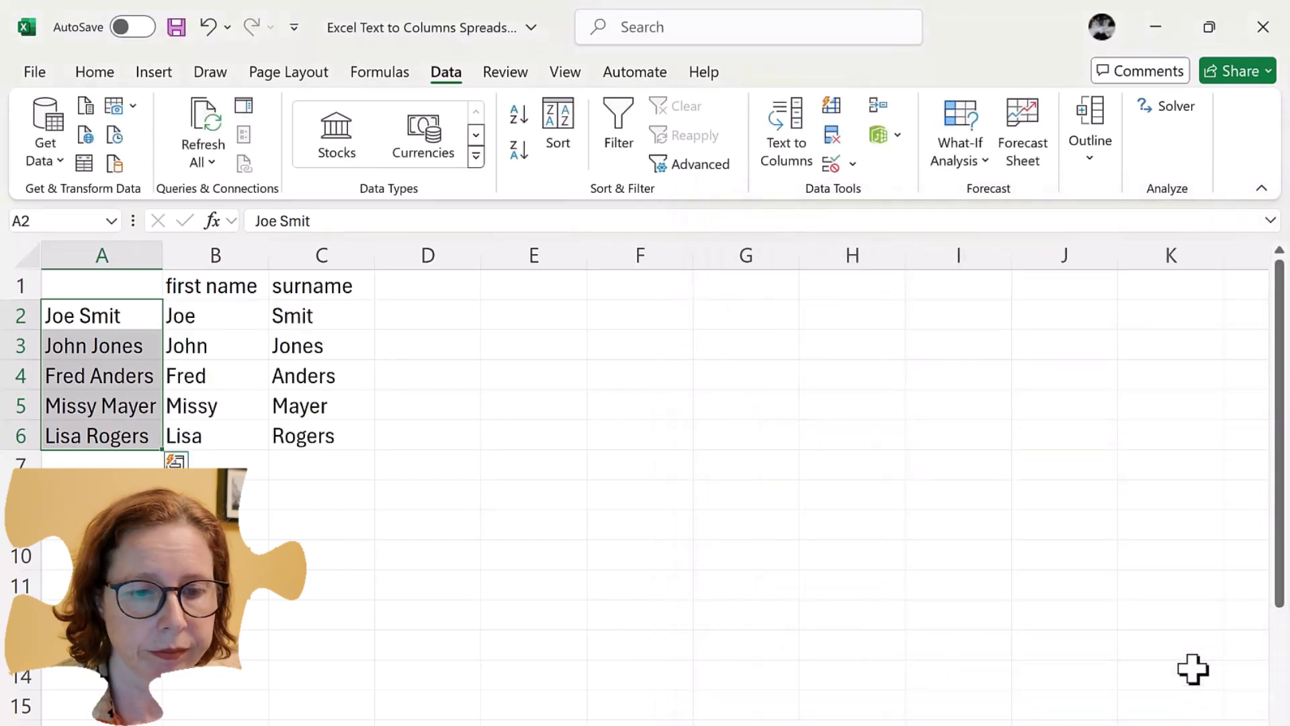